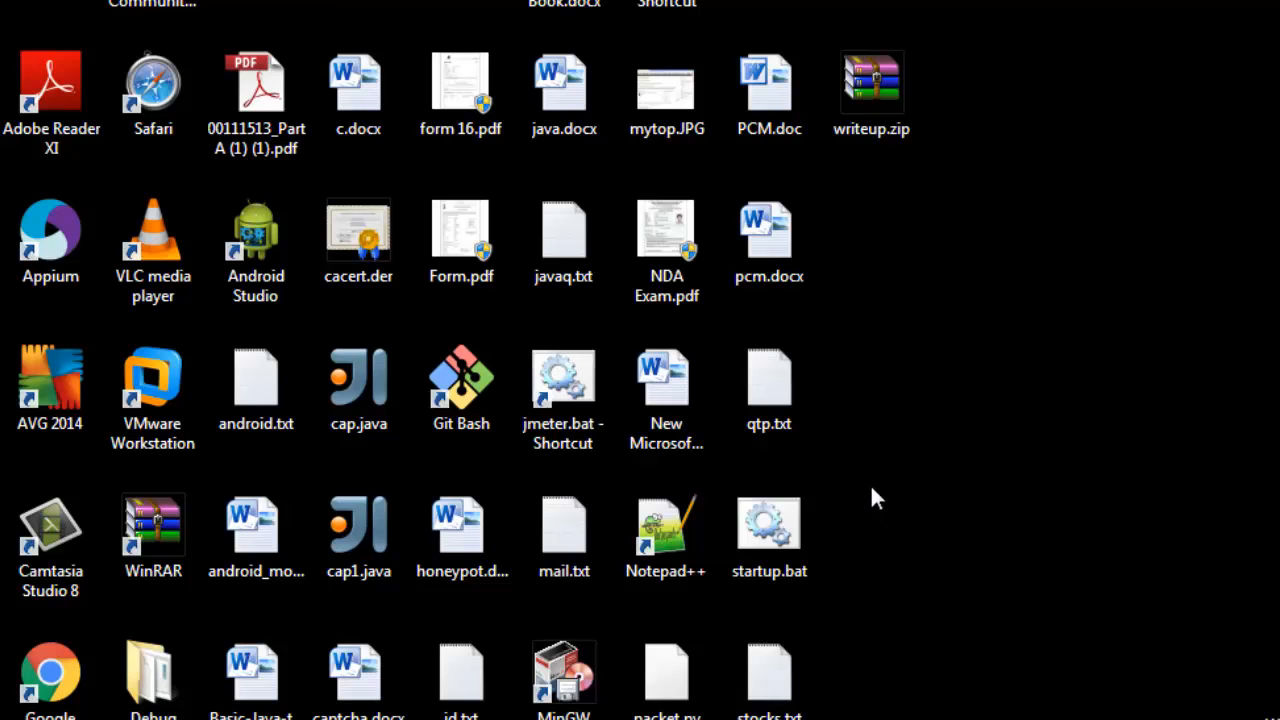
Leave the template designer via '« Back to Blogger' to reach the blogs dashboard
click(563, 525)
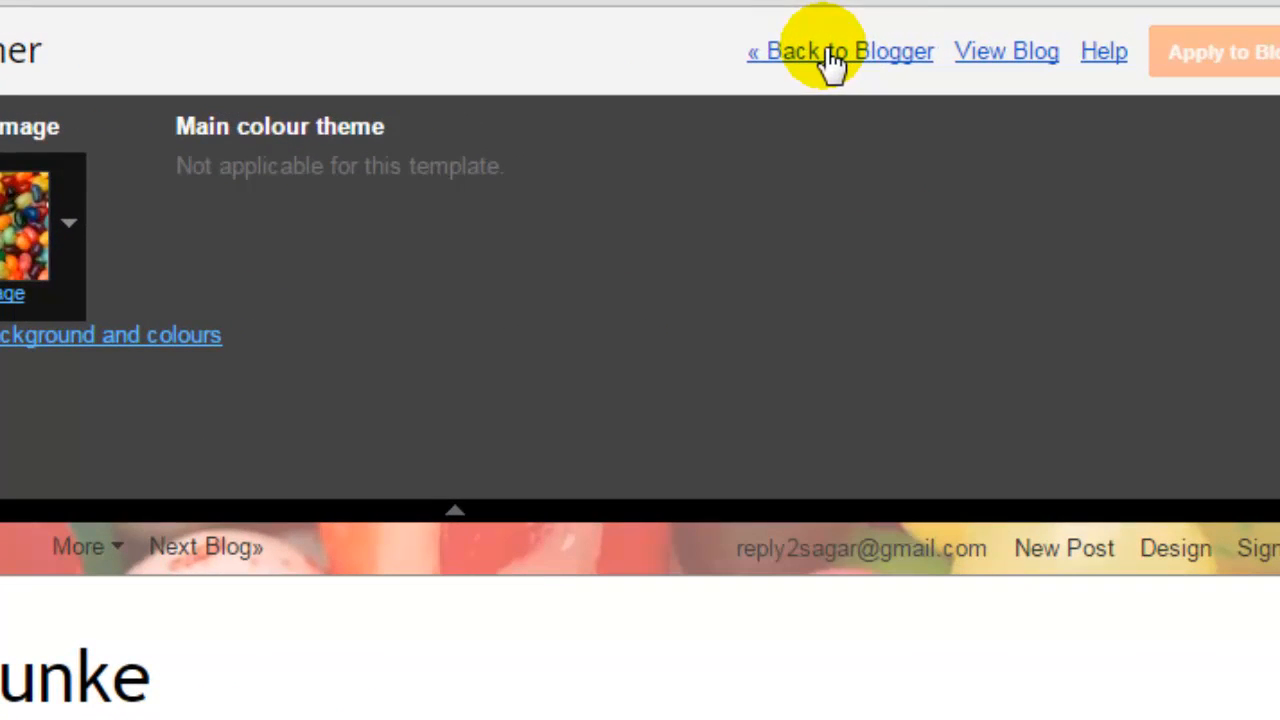
click(840, 51)
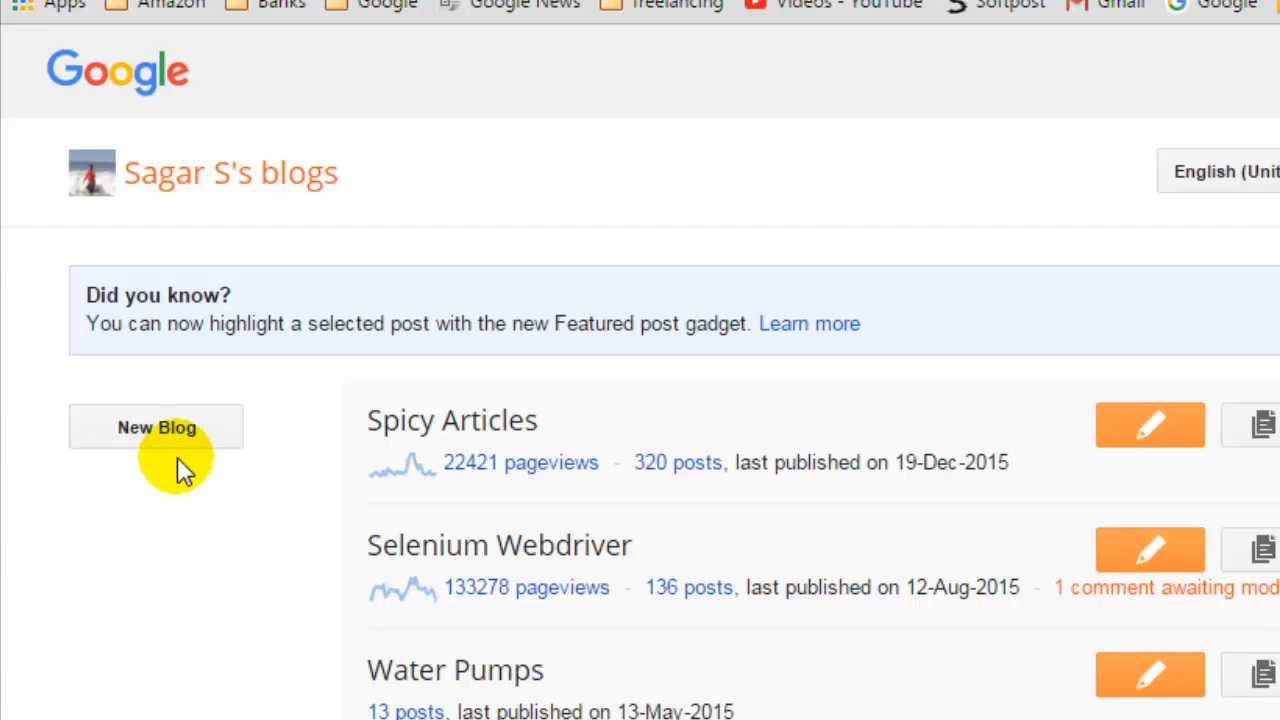
Start a new blog titled 'Movies' with address 'movies', which proves unavailable
click(156, 427)
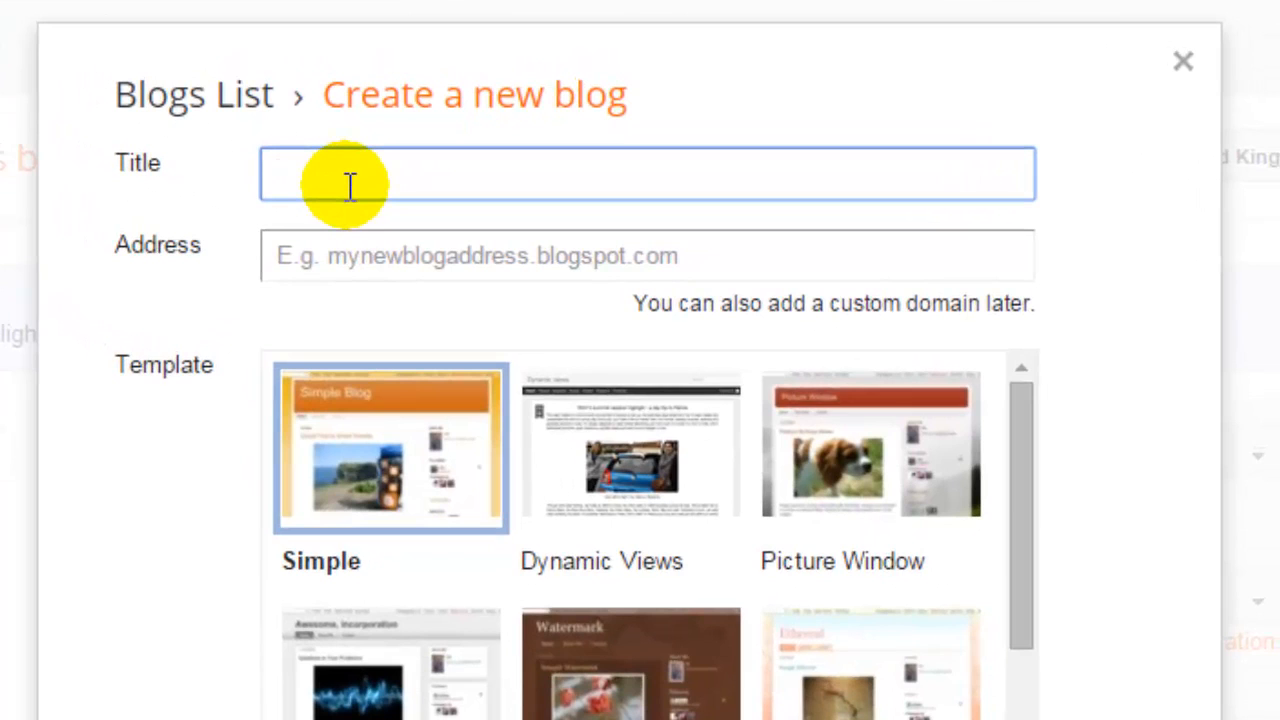
text(Movies)
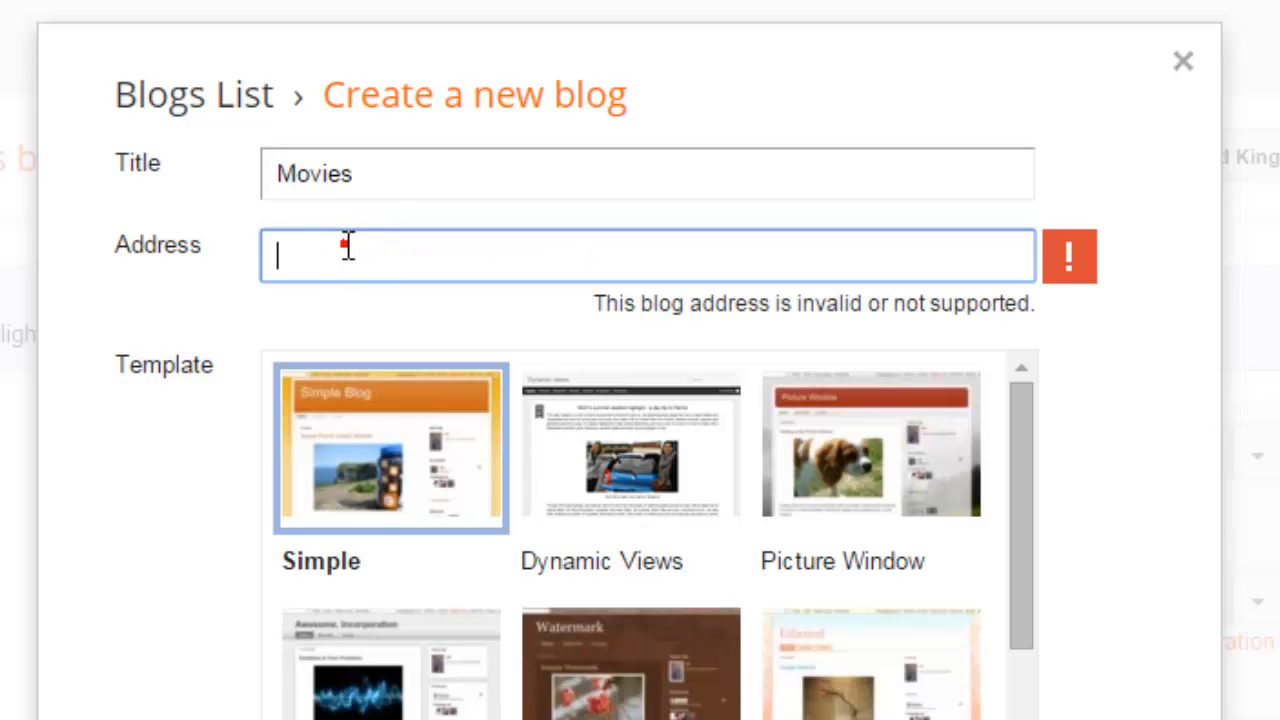
text(movi)
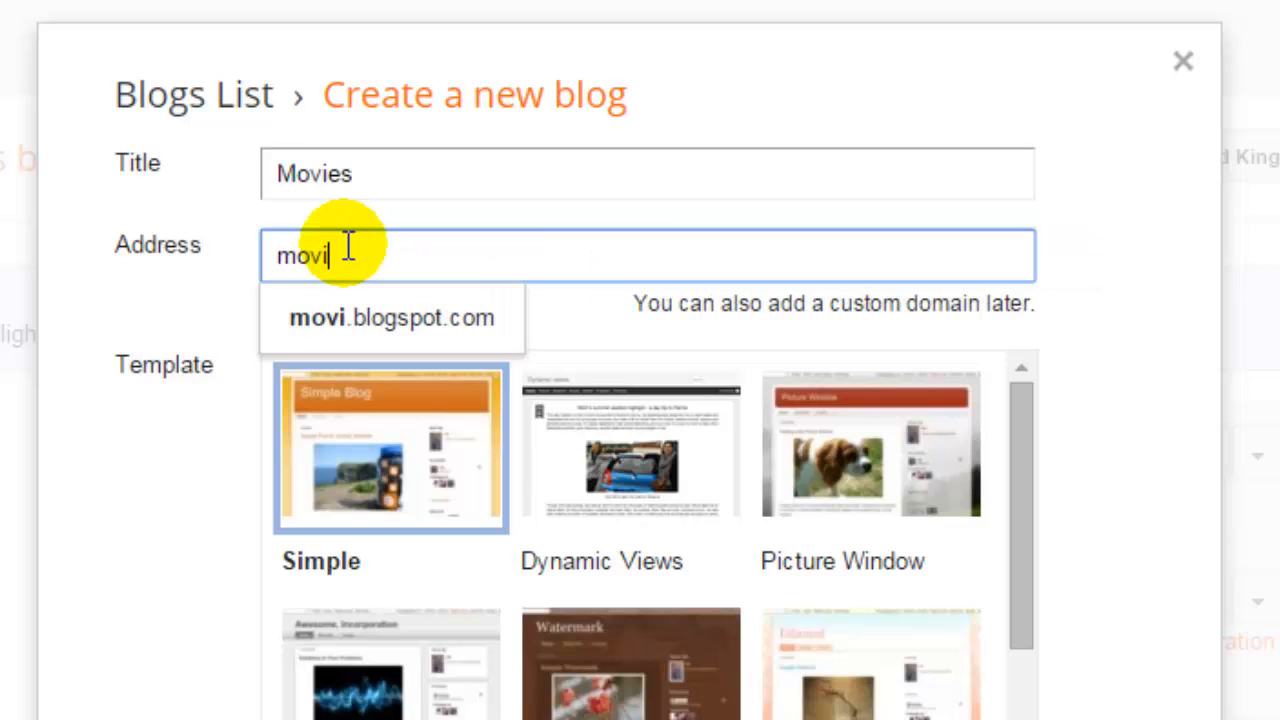
text(es.blogspot.com)
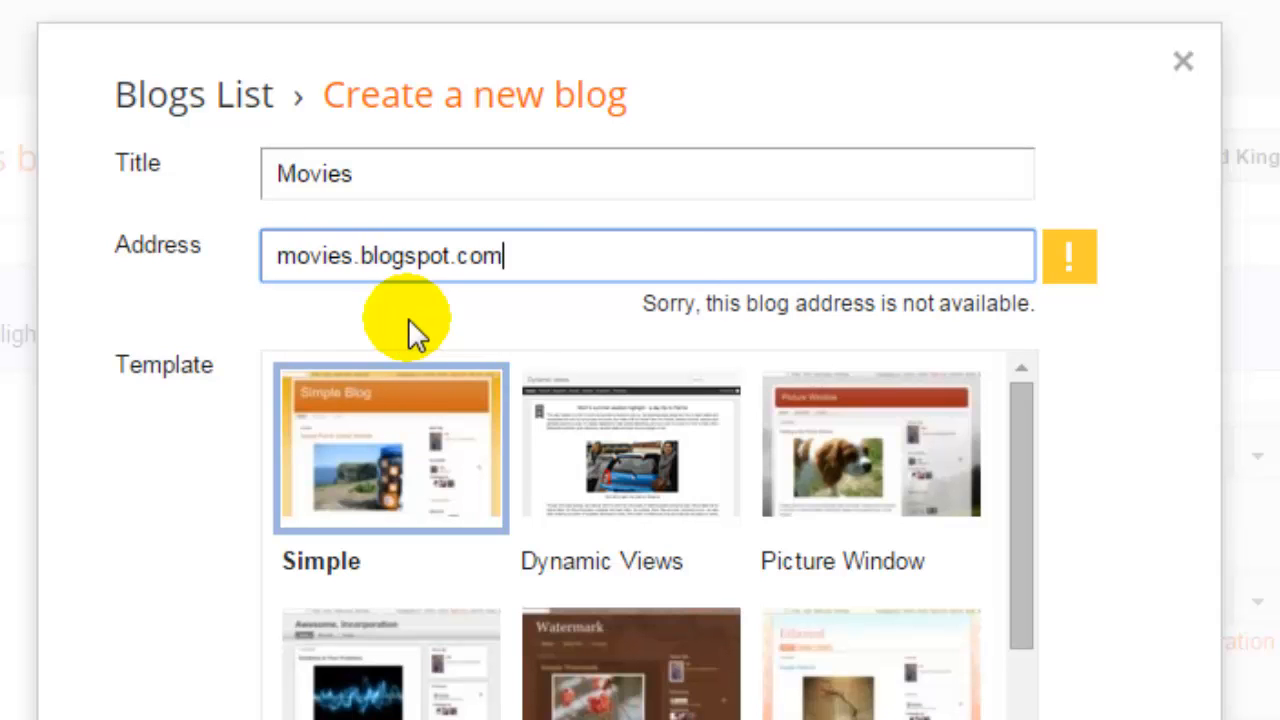
Change the address to moviessagar.blogspot.com, pick Watermark, and create the Movies blog
drag(700, 303, 875, 303)
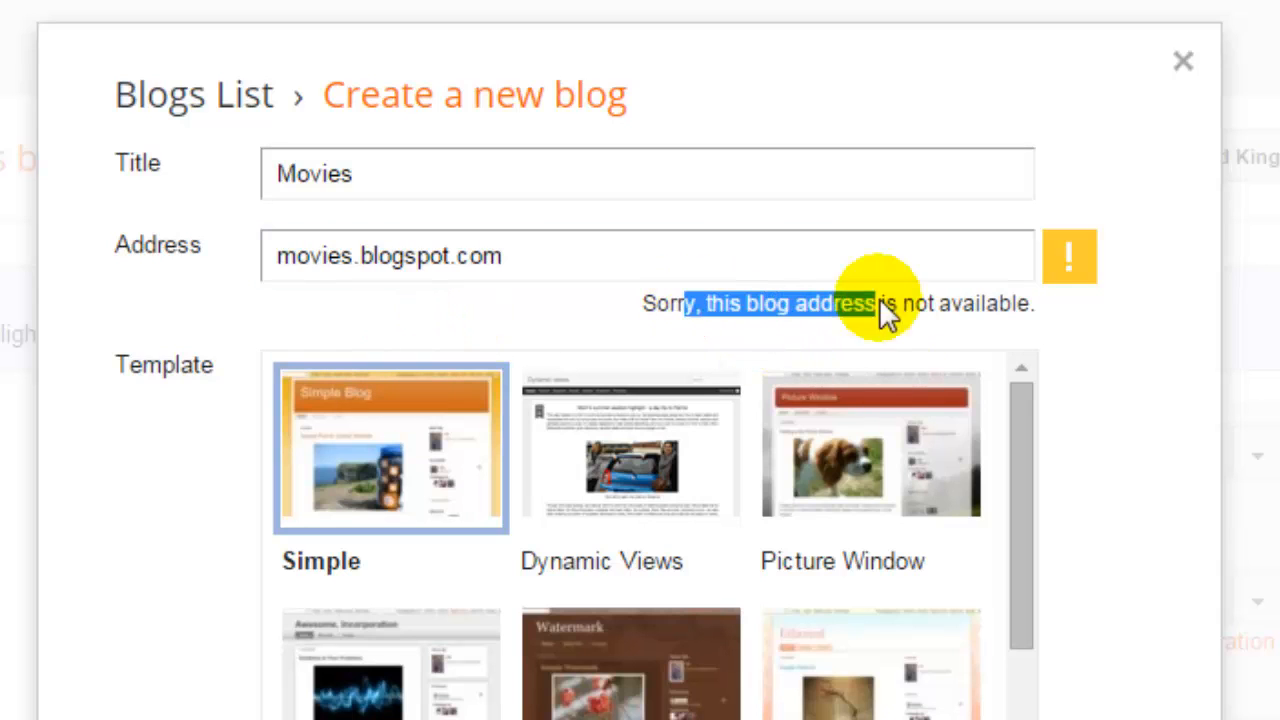
click(300, 256)
text(sagar)
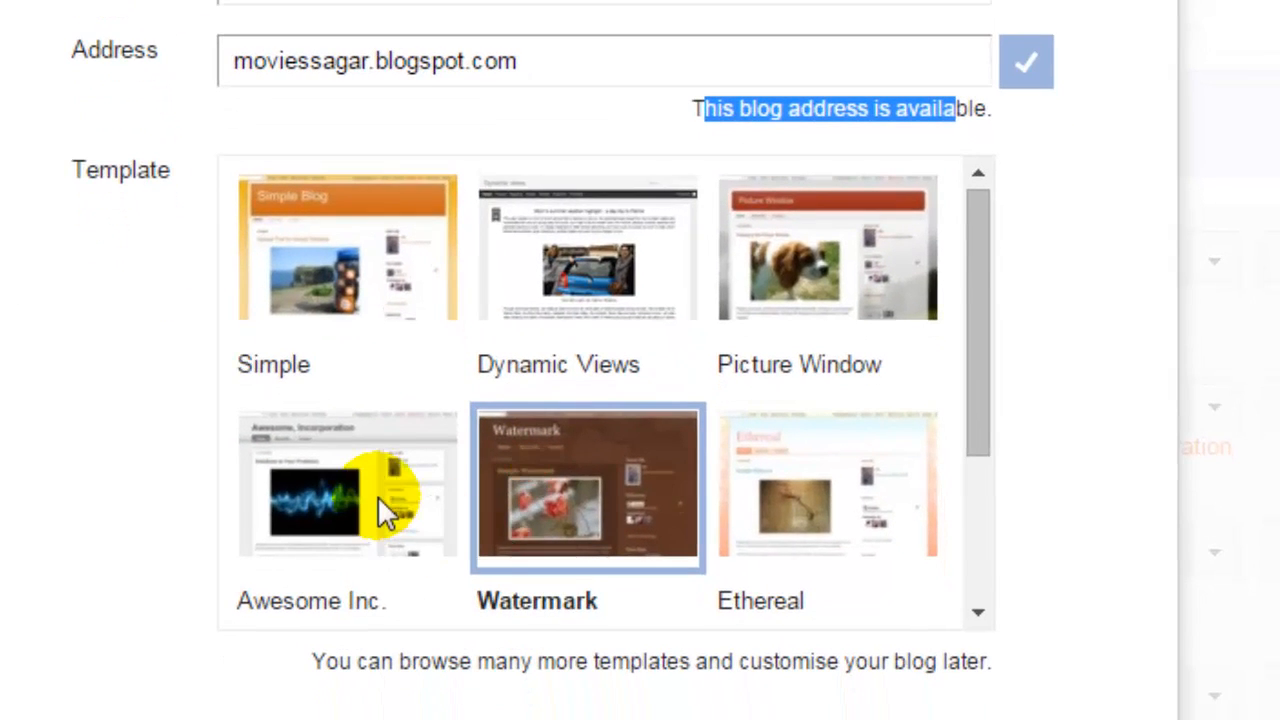
scroll(down, 3)
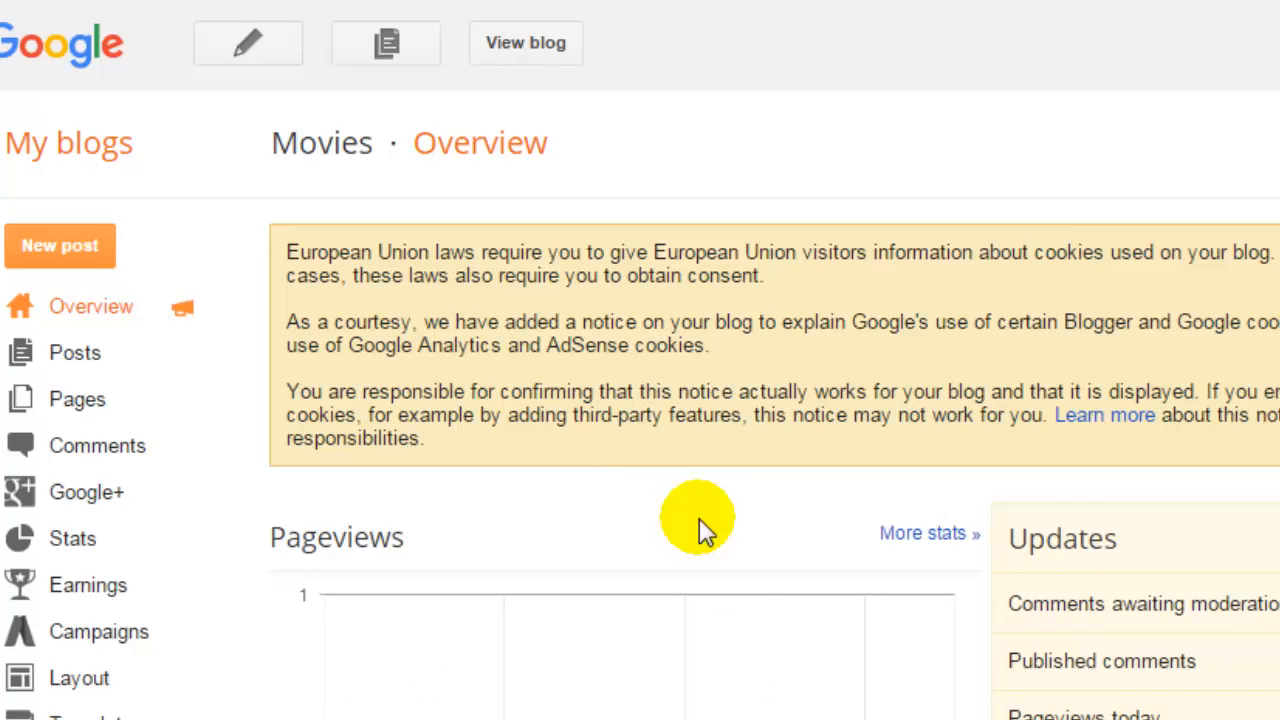
mouse_move(155, 235)
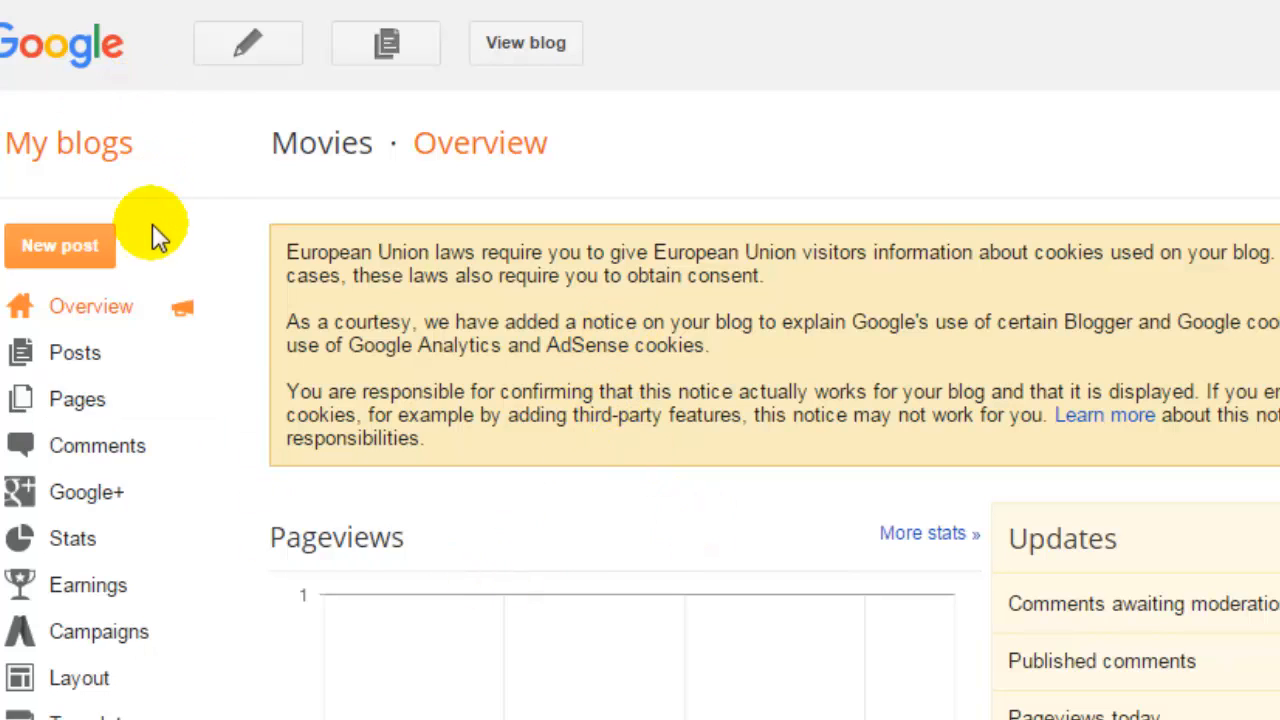
mouse_move(247, 43)
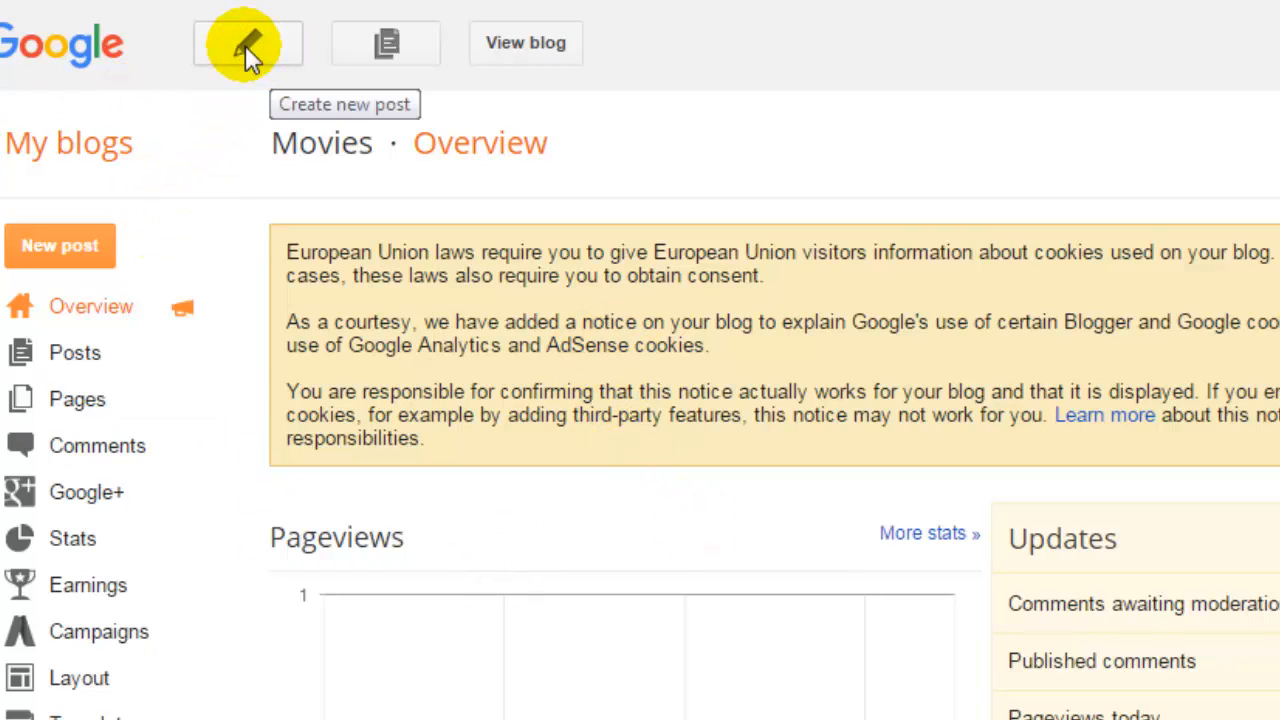
View the Movies blog's empty posts list, then return to the list of blogs
click(247, 43)
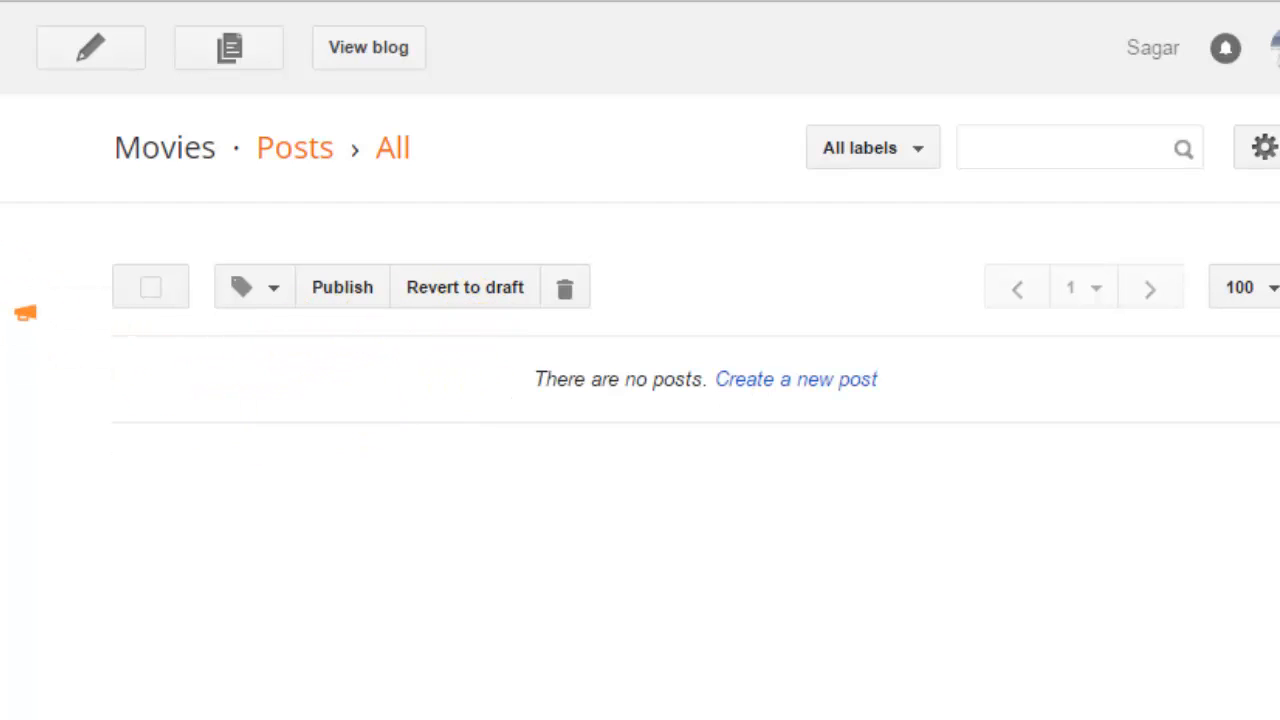
mouse_move(740, 192)
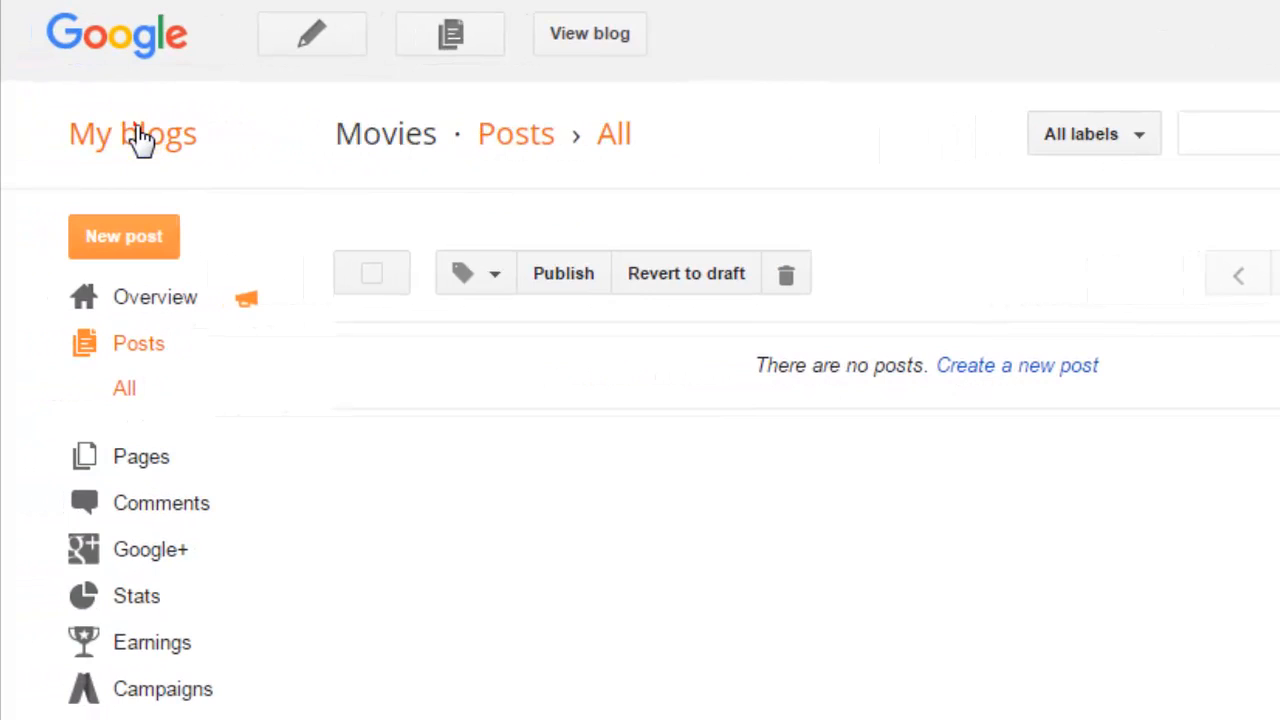
click(131, 134)
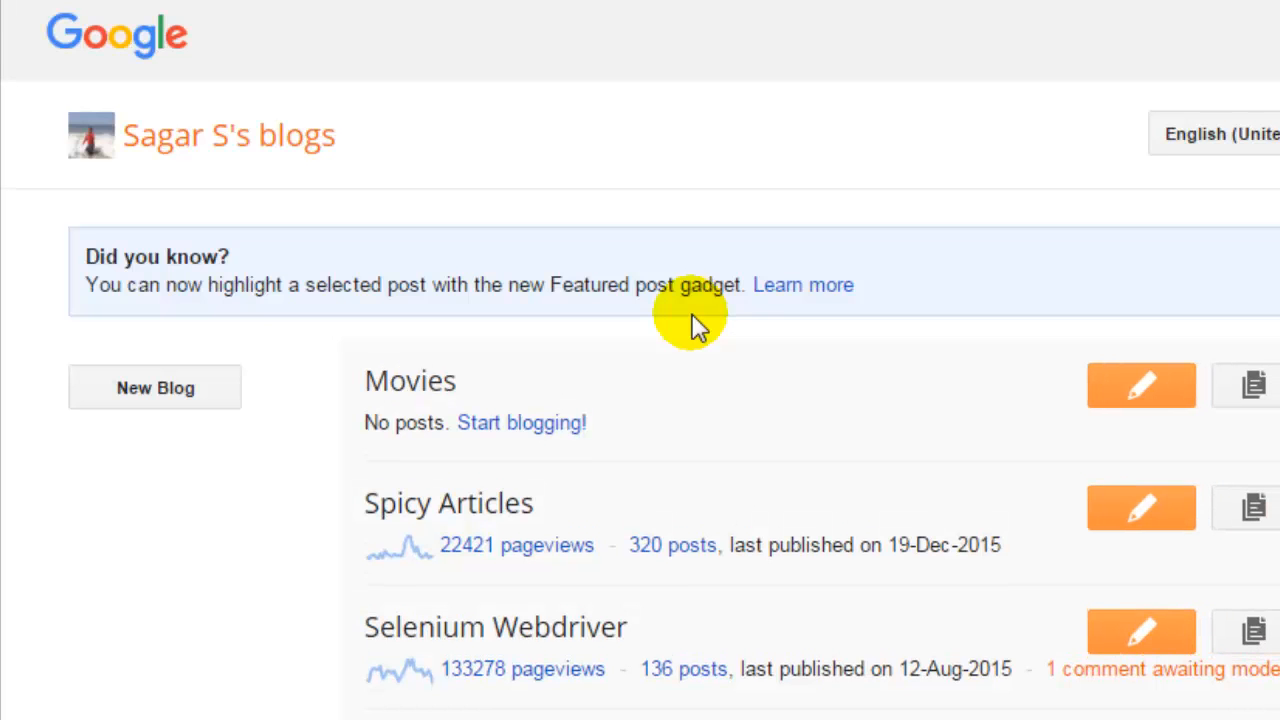
mouse_move(655, 315)
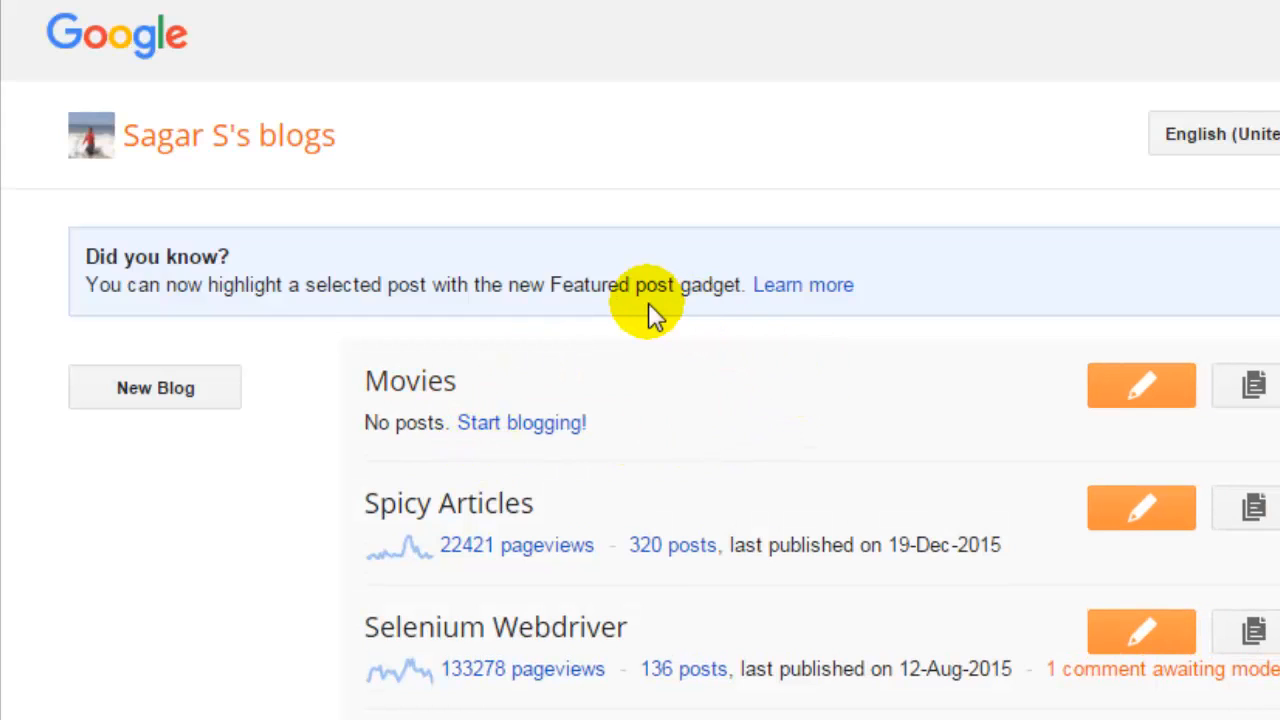
mouse_move(448, 503)
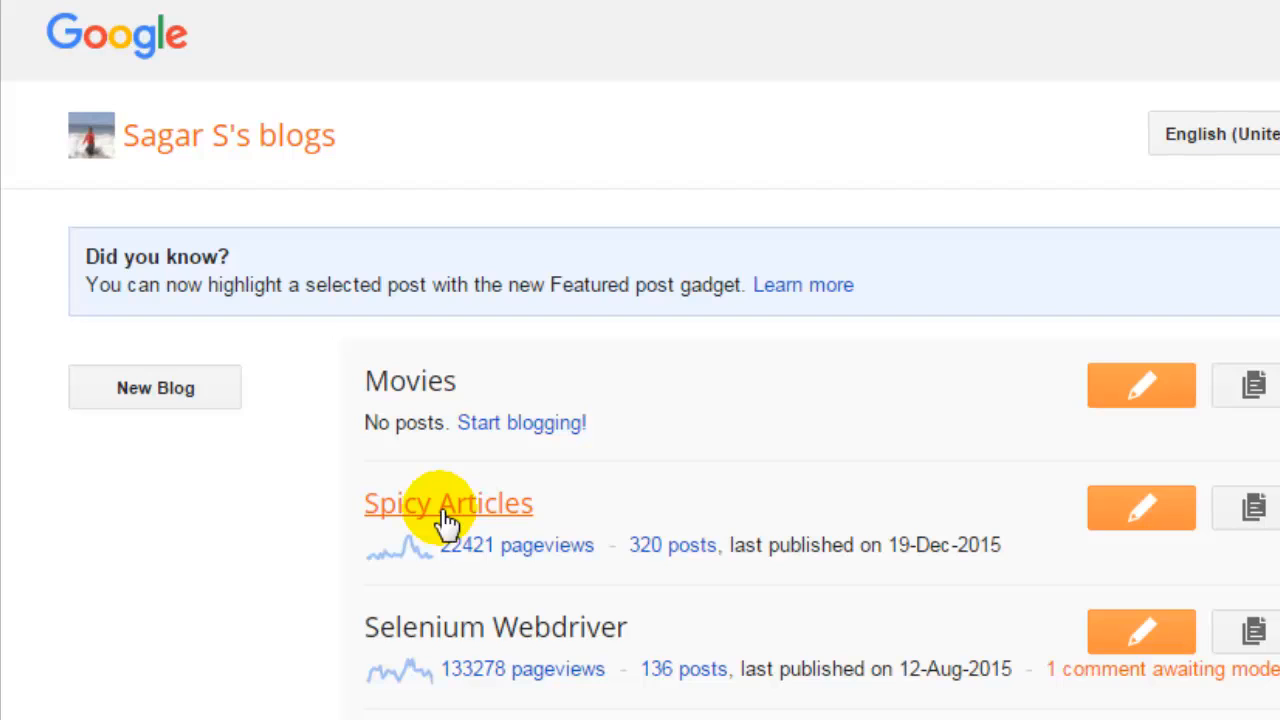
mouse_move(678, 555)
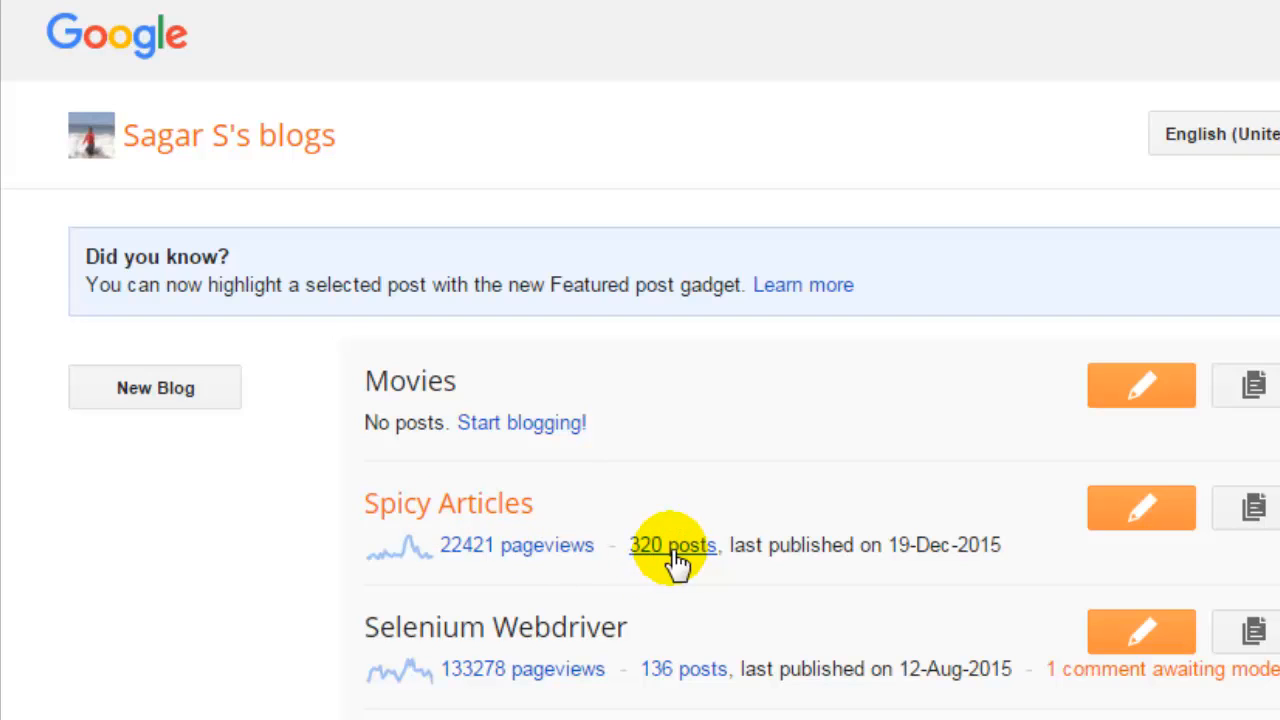
Open the Spicy Articles blog through its '320 posts' link
click(672, 545)
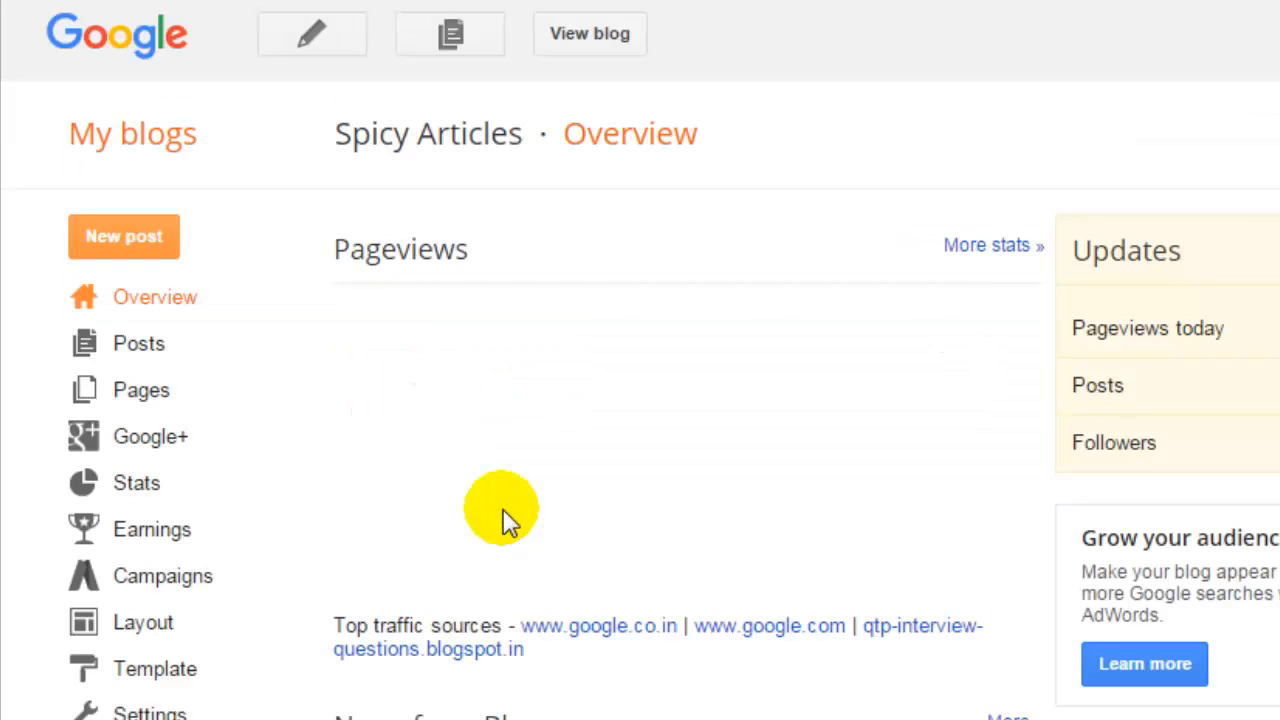
List all 320 Spicy Articles posts under Posts > All: one draft, 319 published
click(138, 343)
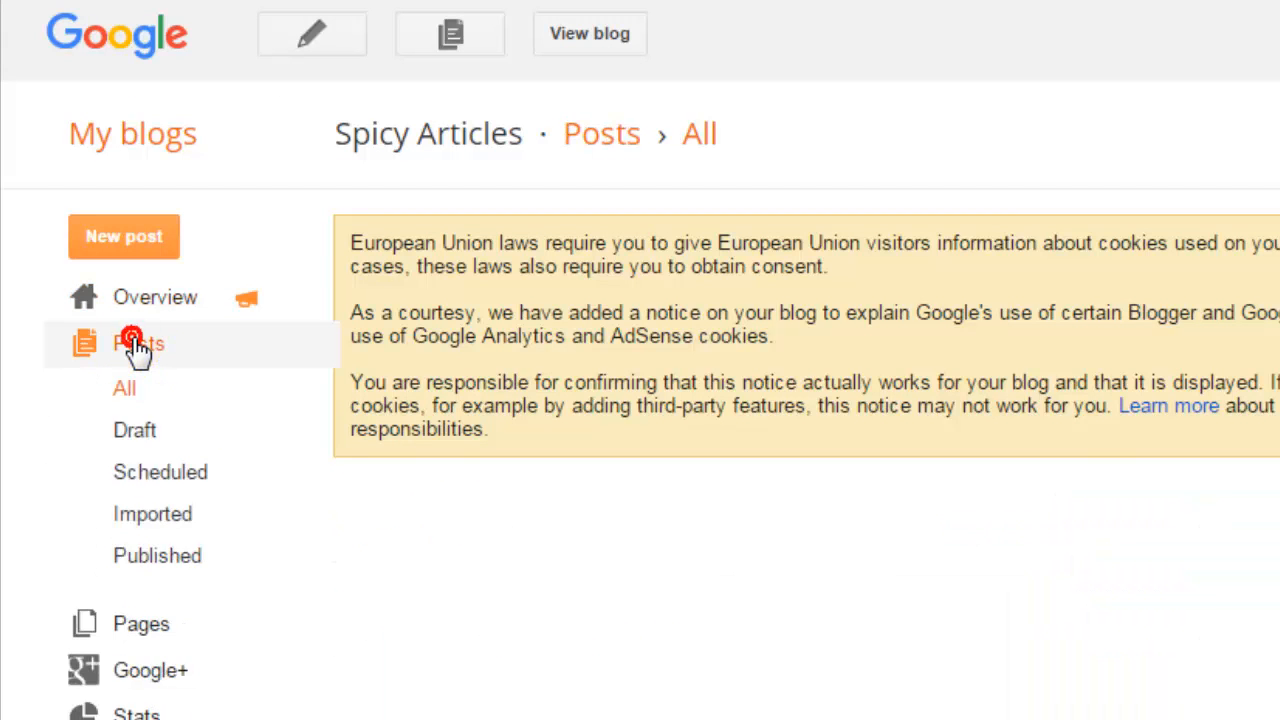
click(137, 343)
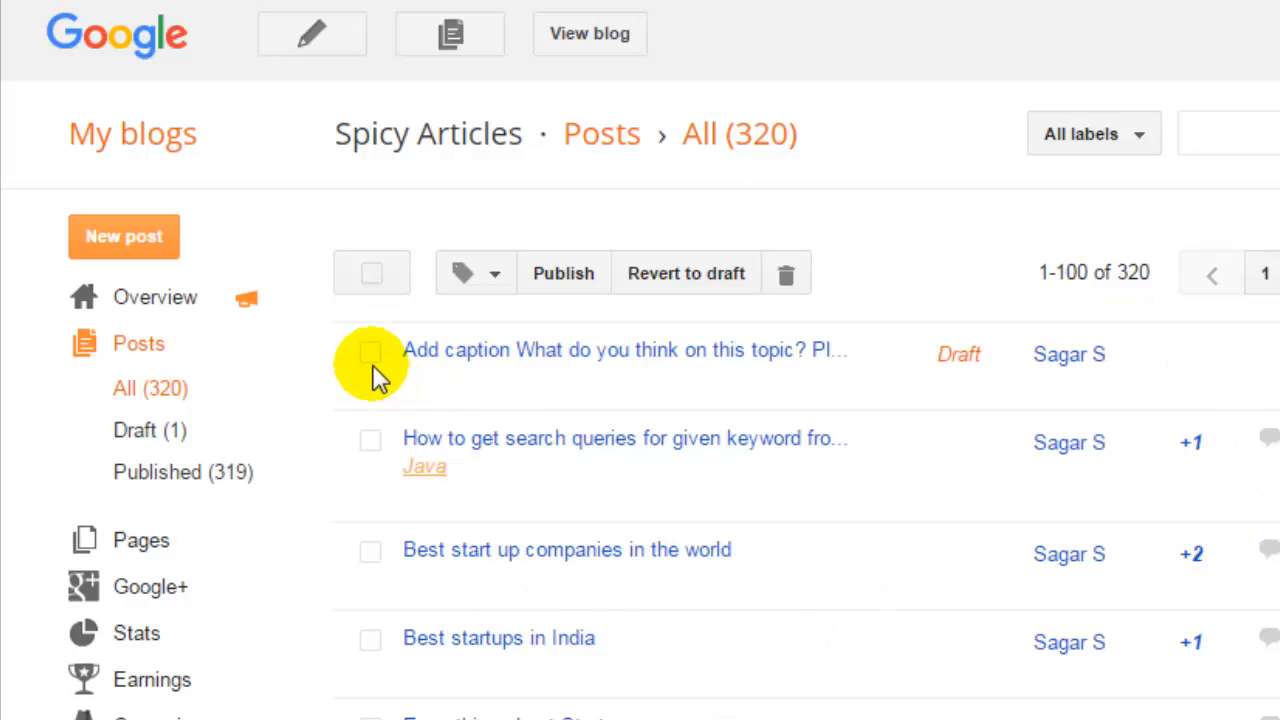
scroll(down, 3)
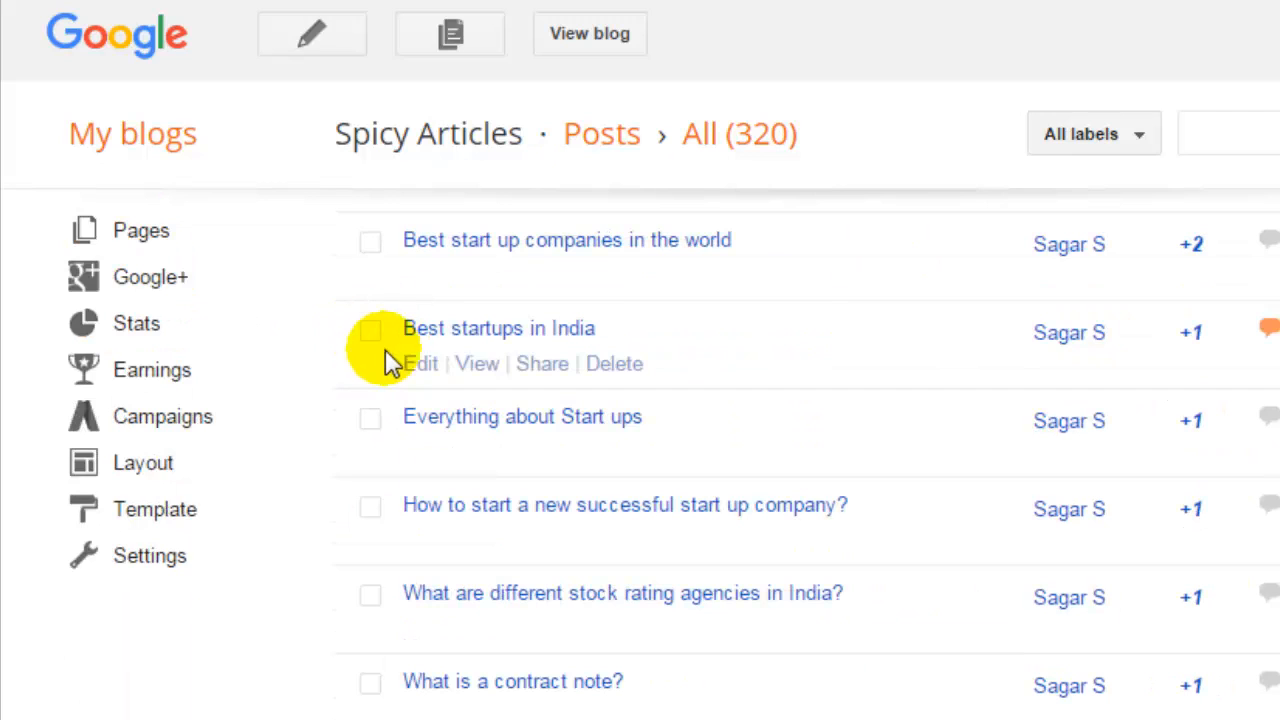